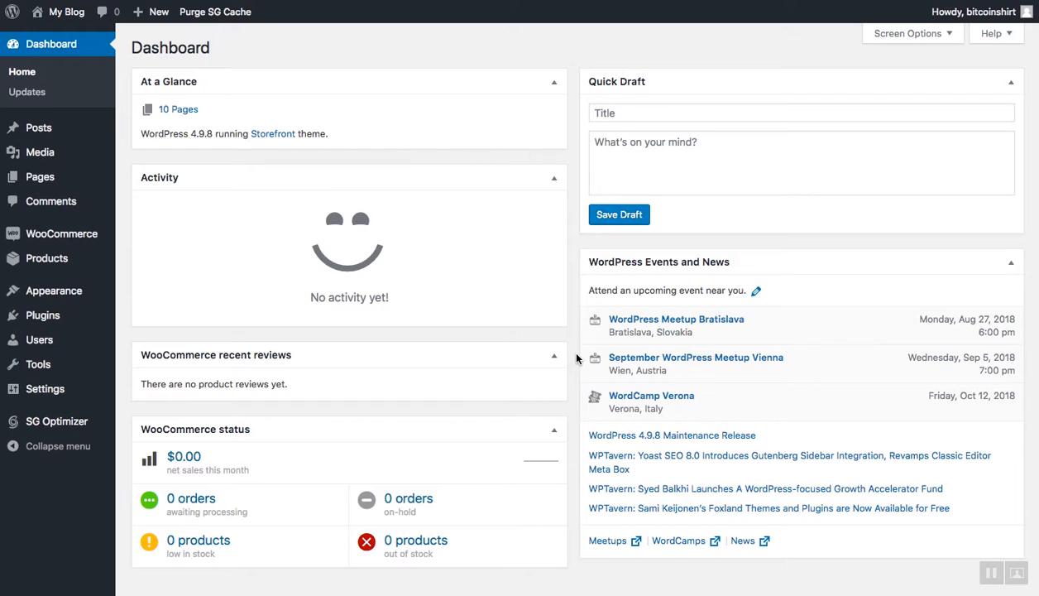
mouse_move(53, 264)
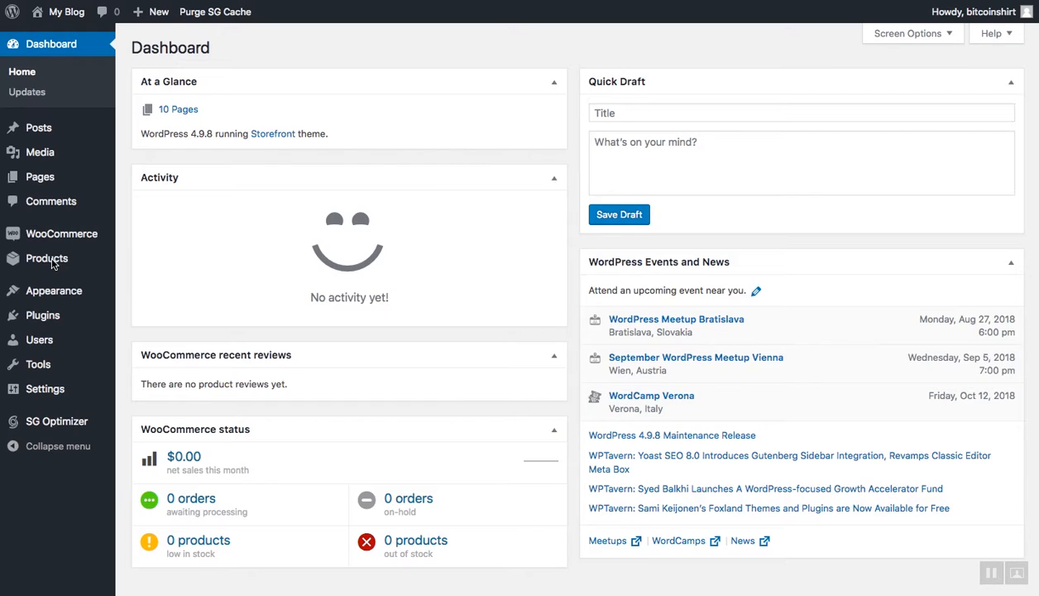
mouse_move(46, 258)
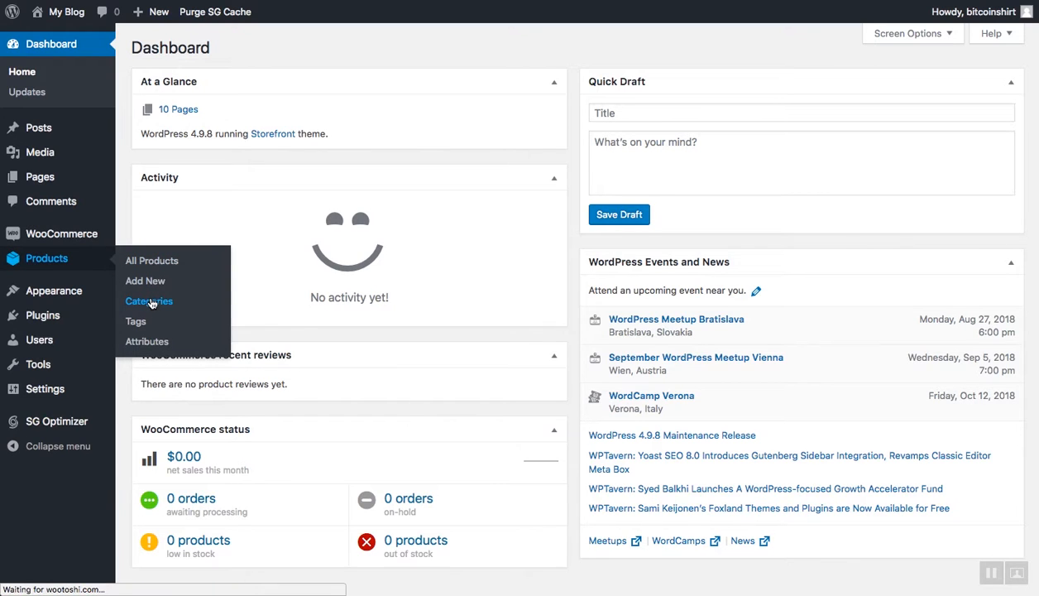
Step: Go to Products > Categories and enter T-Shirt as the new category name
left_click(149, 302)
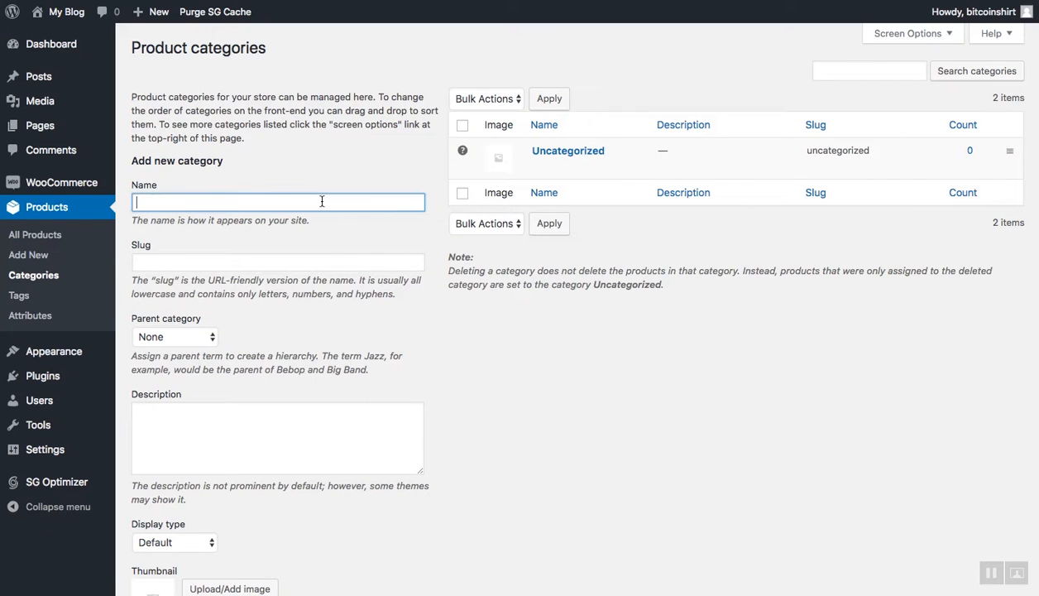
type("t")
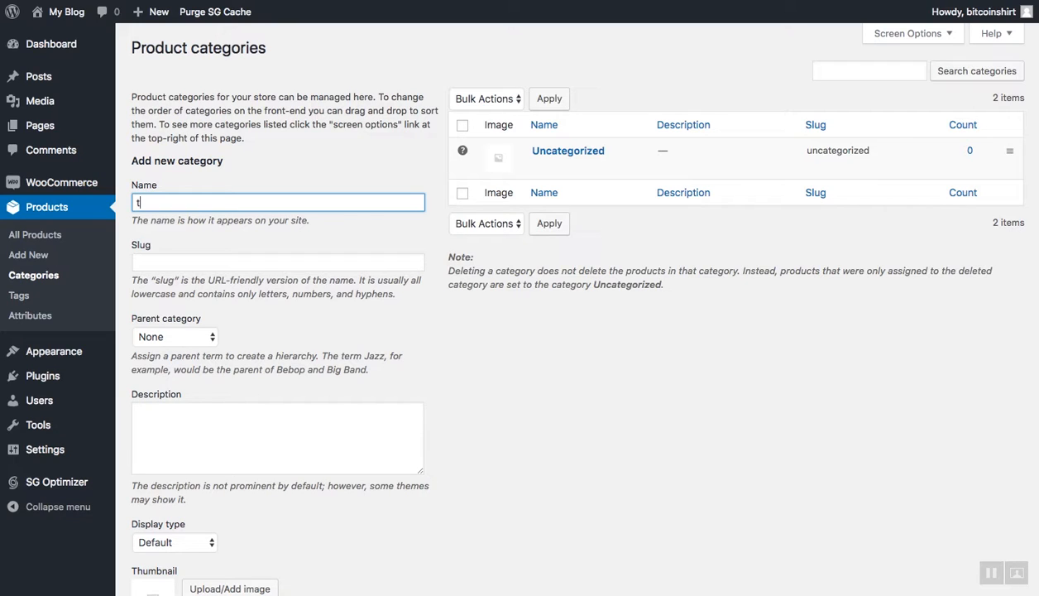
key("Backspace")
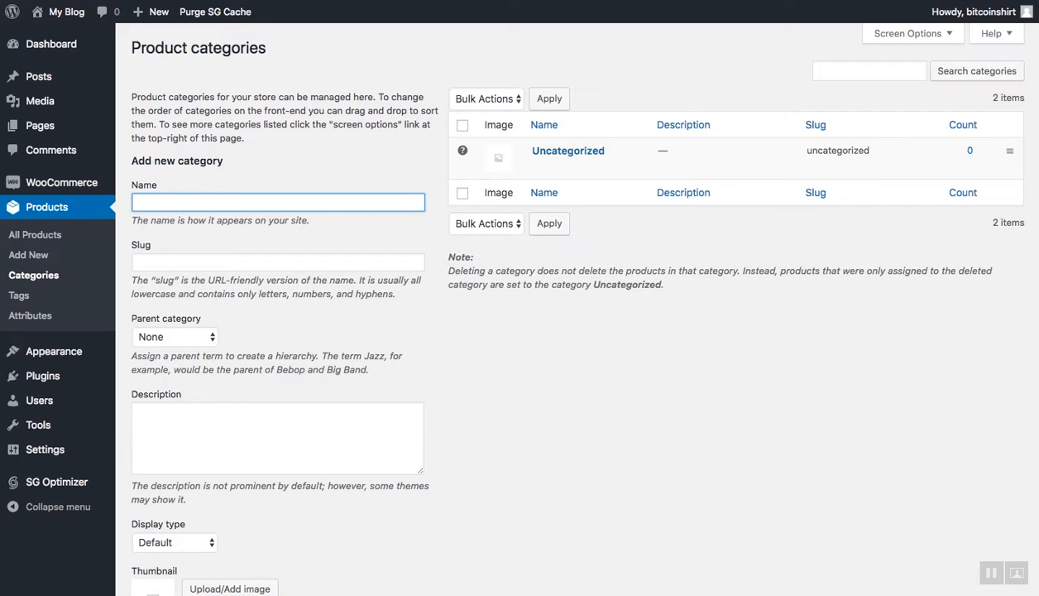
type("T-Shirt")
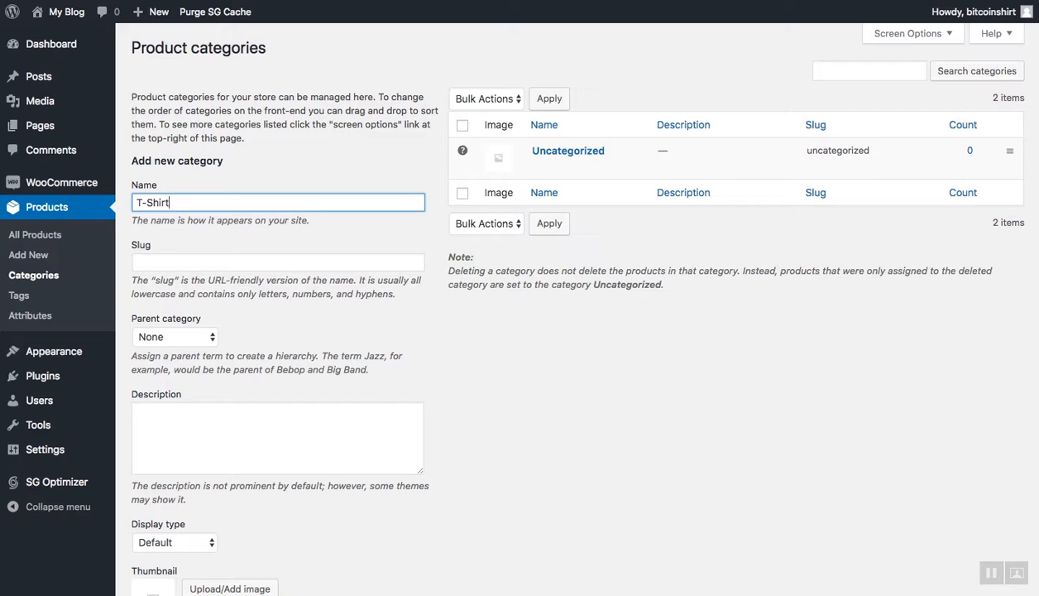
Step: Add the T-Shirt category with the hanging t-shirts photo thumbnail and a 100% cotton t-shirts description
left_click(235, 588)
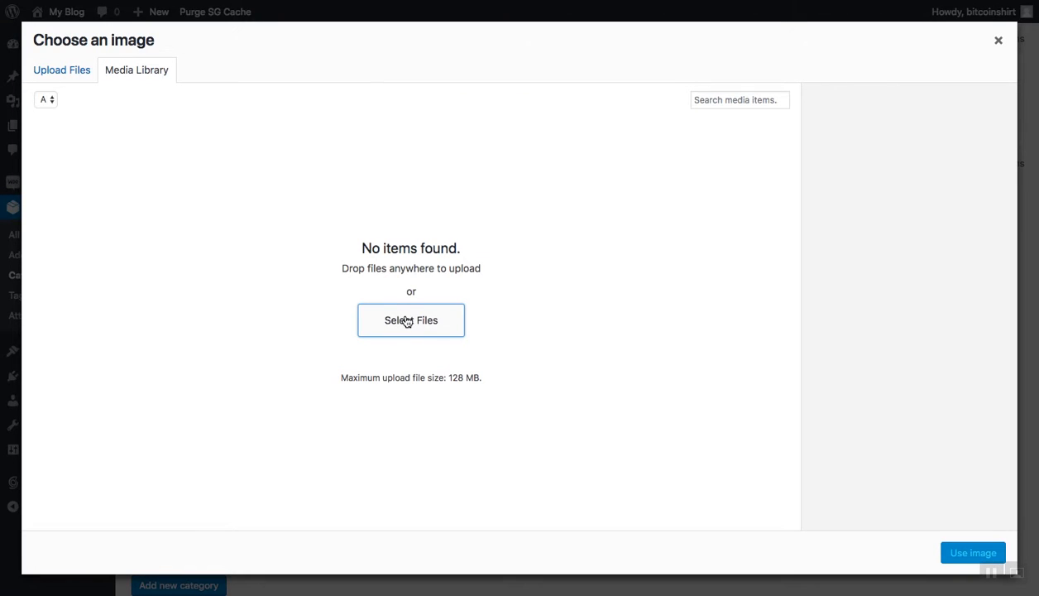
left_click(410, 321)
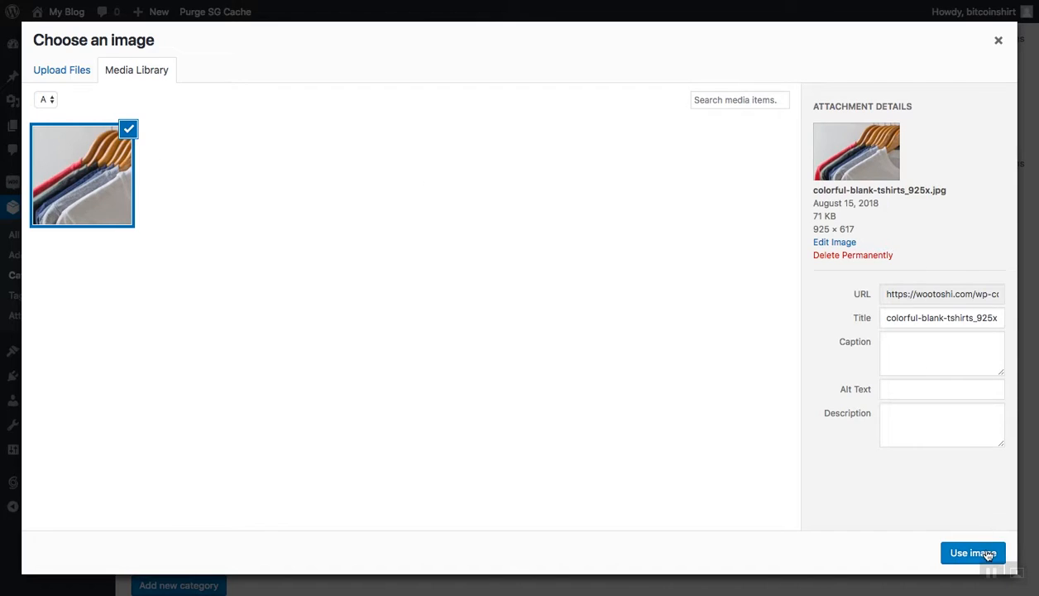
left_click(972, 553)
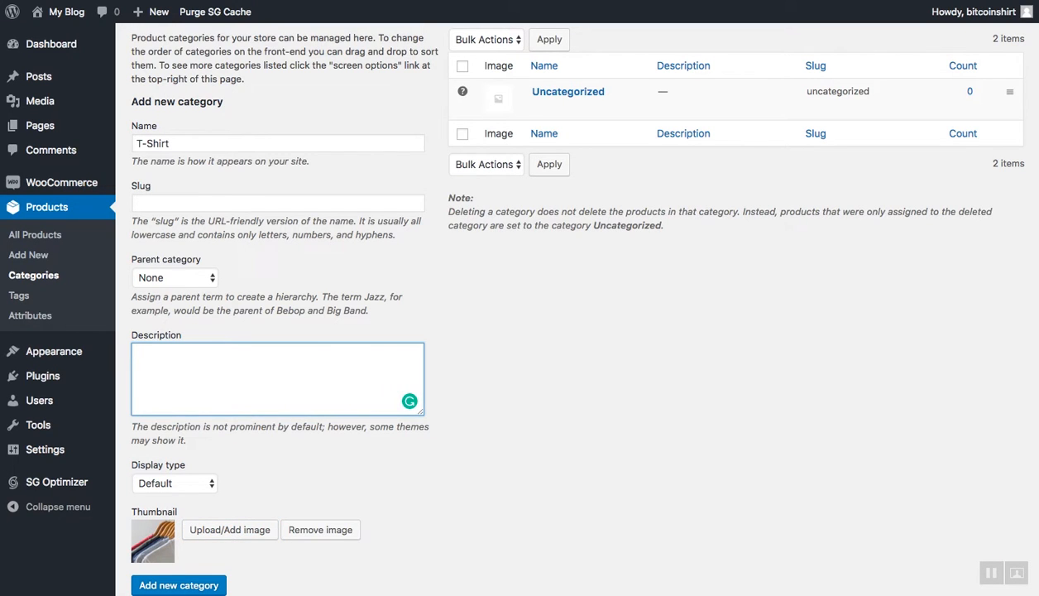
type("We sell 100% cotton t-shi")
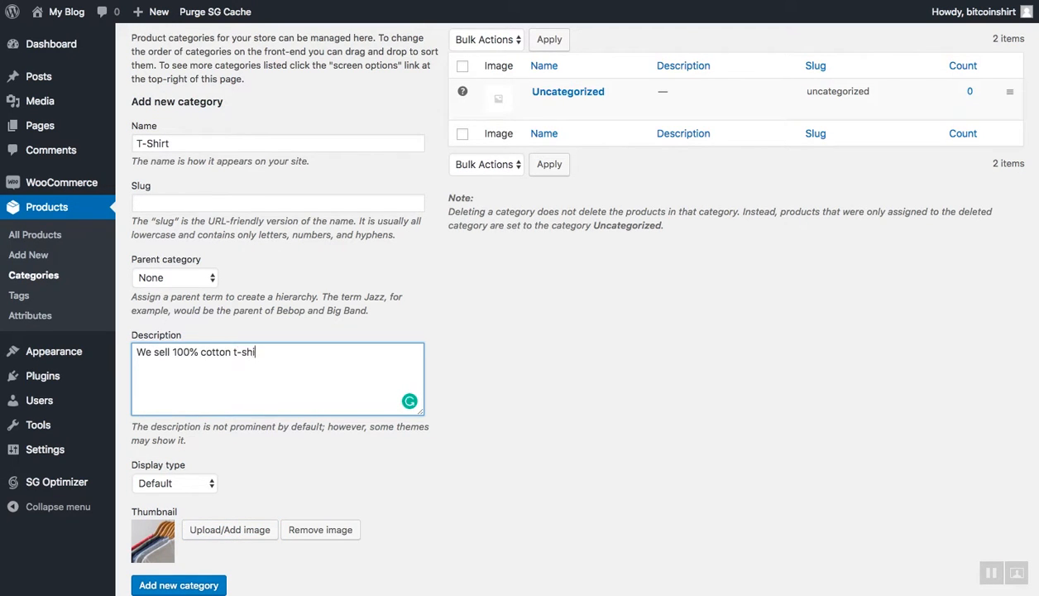
left_click(182, 586)
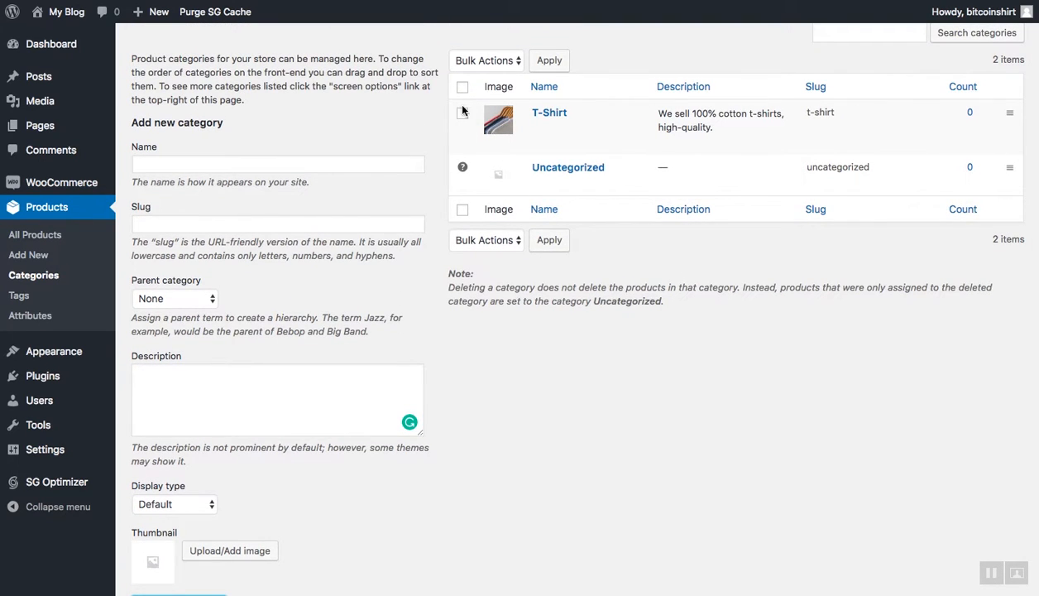
Step: Add Acessories, Handbags and Watch categories with descriptions and thumbnails, then name a new one Shoes
left_click(278, 164)
type("Shoes")
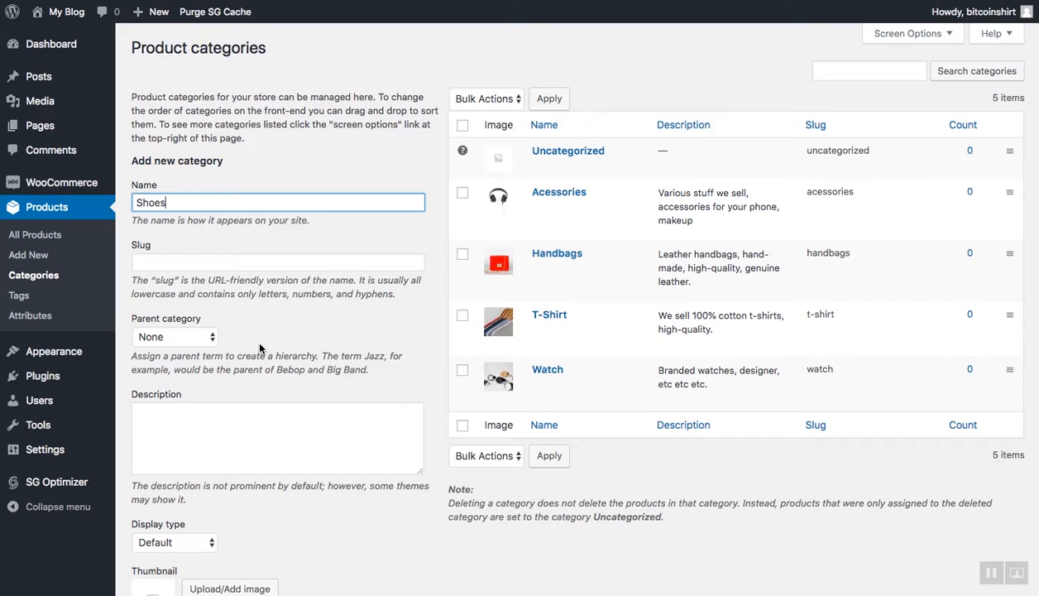
Step: Add the Shoes category with a sneakers description and the red sneaker thumbnail
type("High-top")
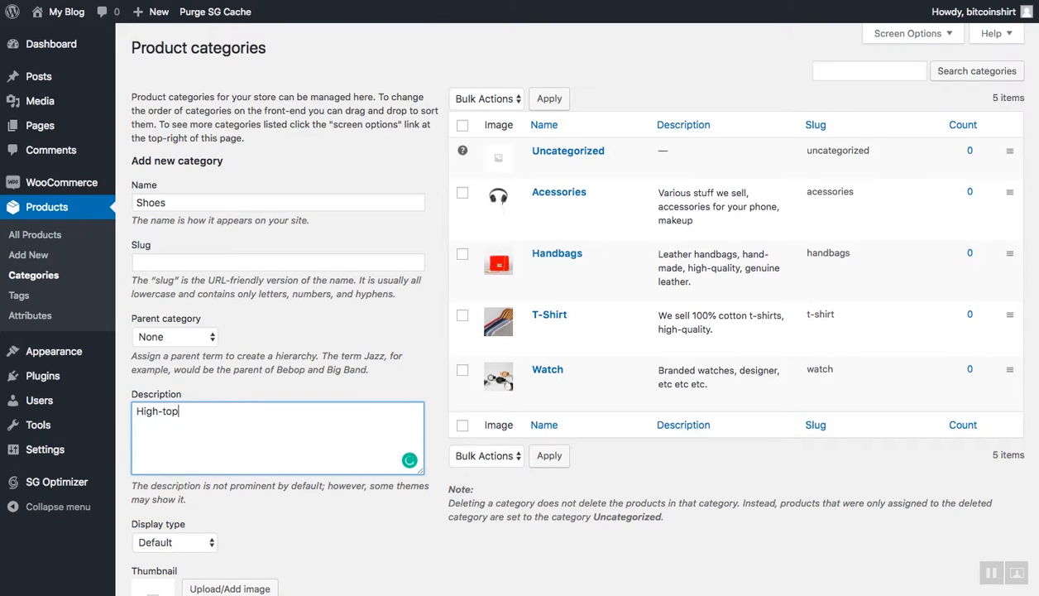
type(", low-tops, sneakers, shoes")
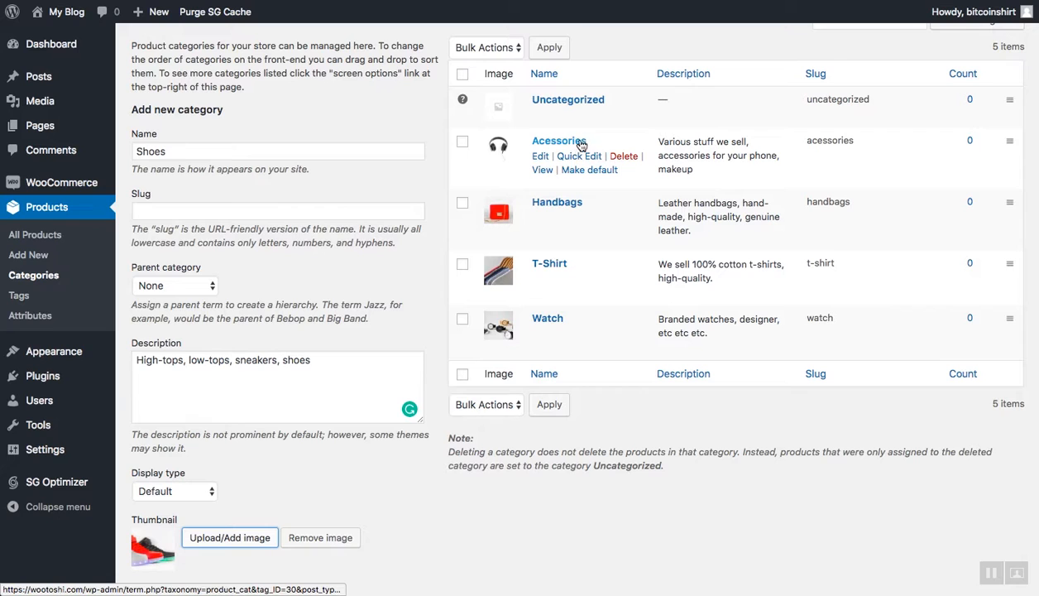
scroll("down", 3)
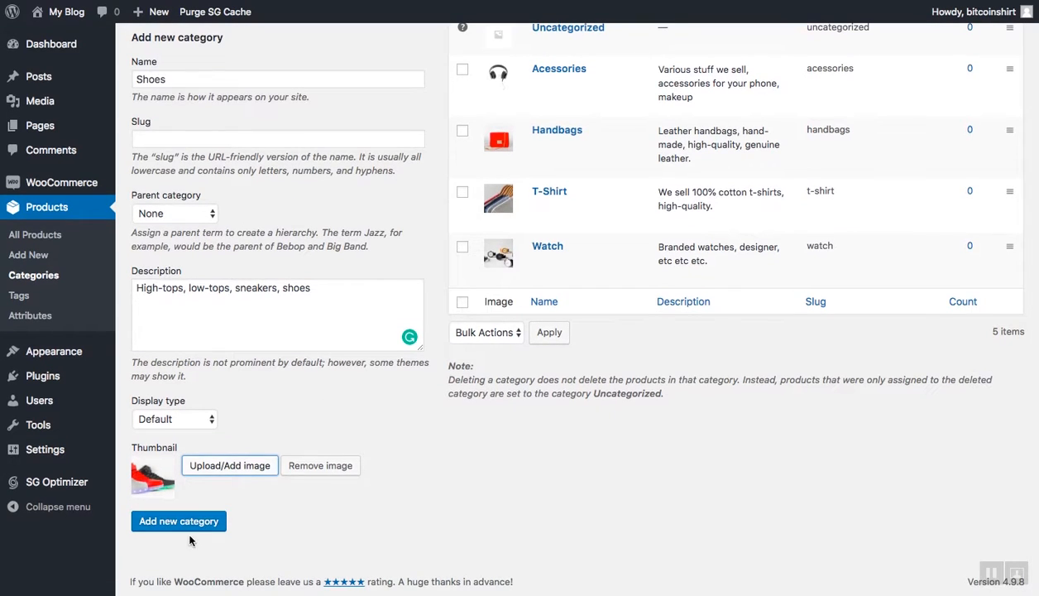
left_click(179, 521)
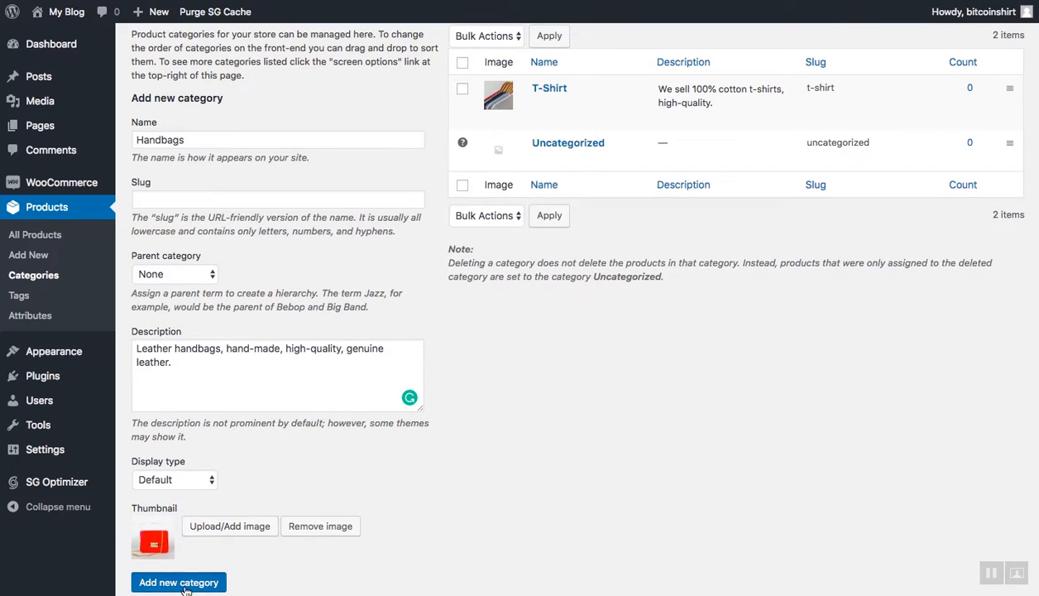
Step: Upload a product photo as the remaining category's thumbnail and add it, completing the six-category list
left_click(178, 582)
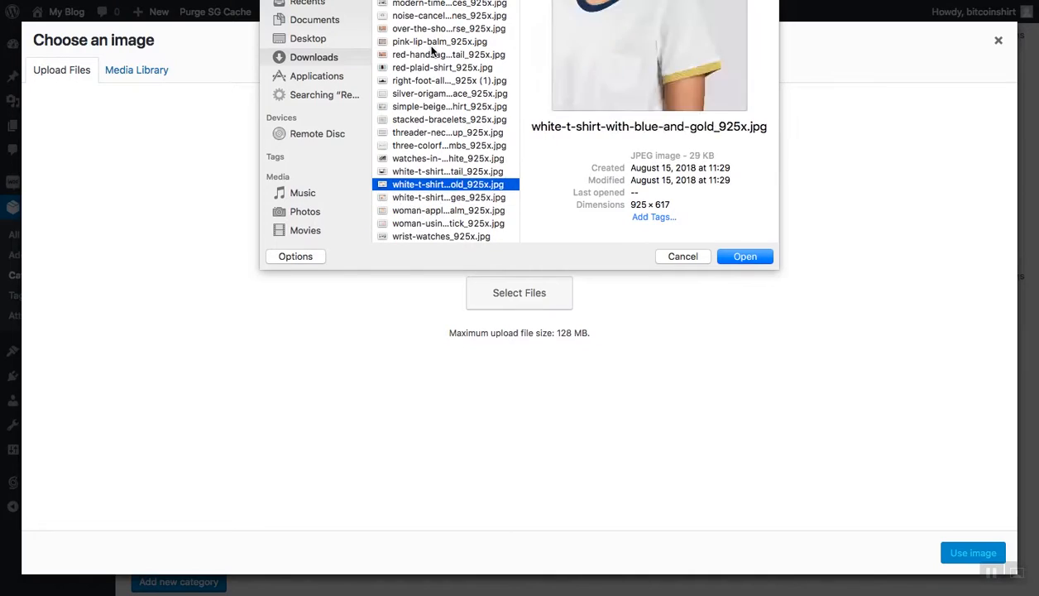
left_click(682, 255)
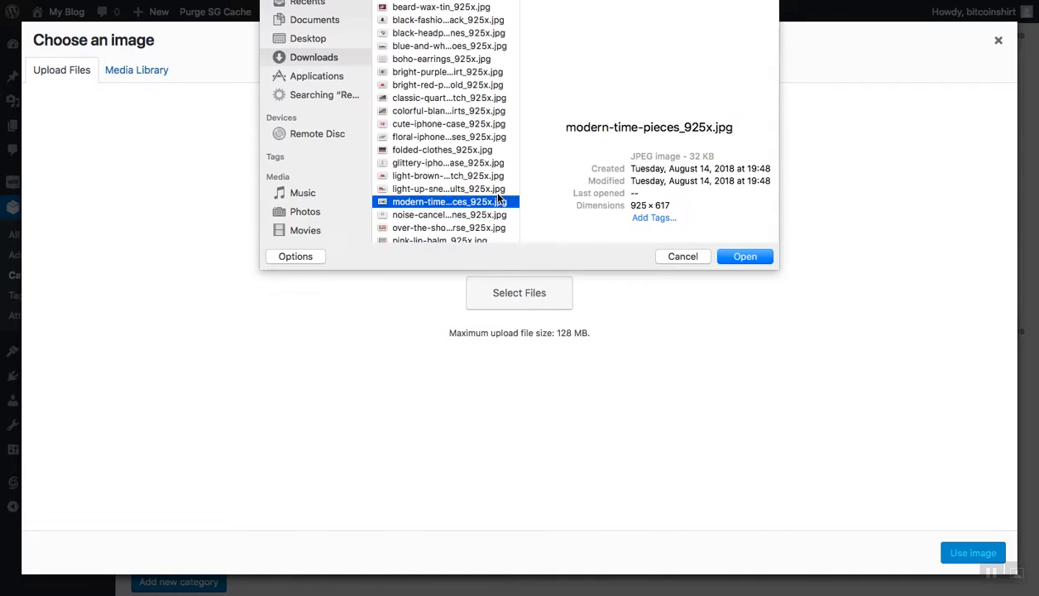
scroll("down", 3)
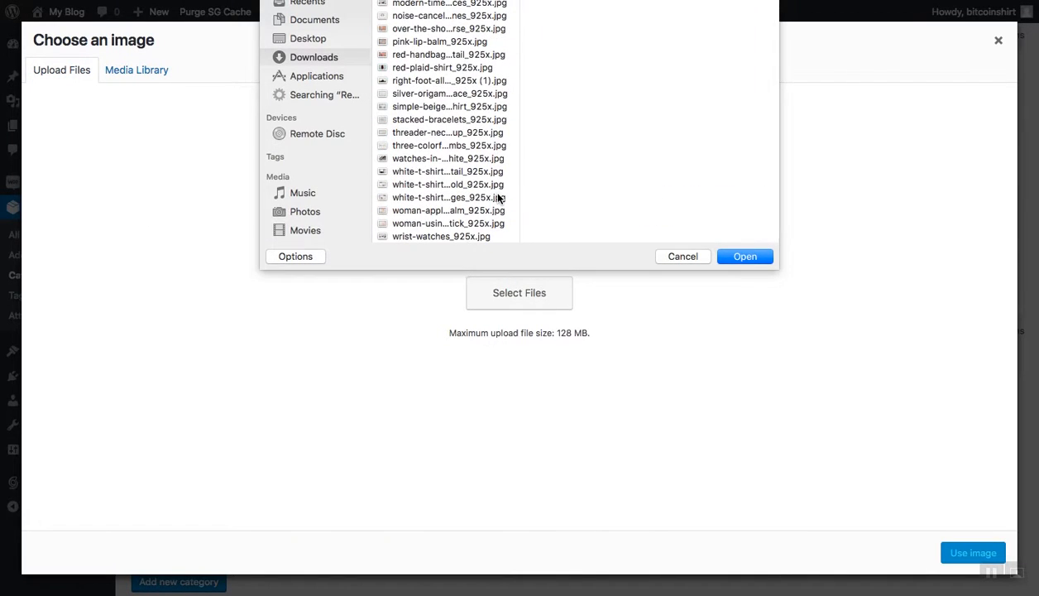
left_click(682, 255)
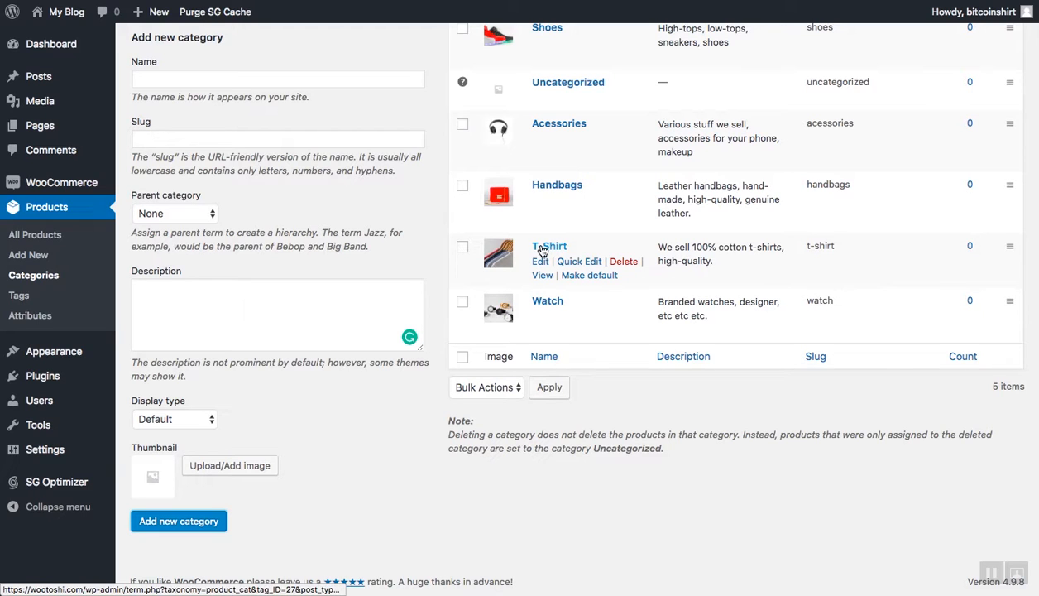